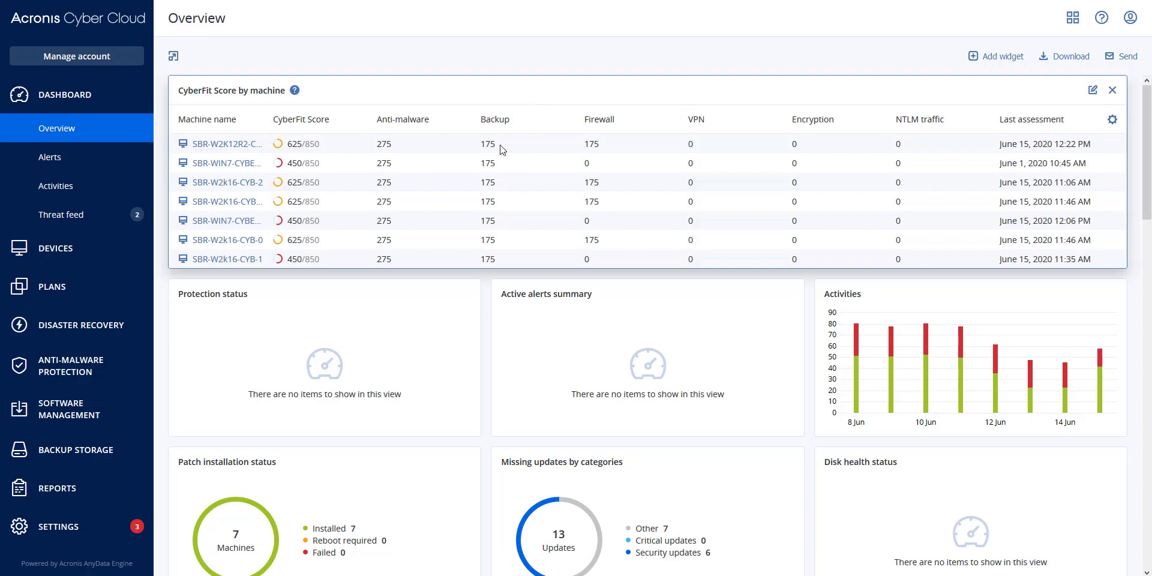
pyautogui.moveTo(66, 408)
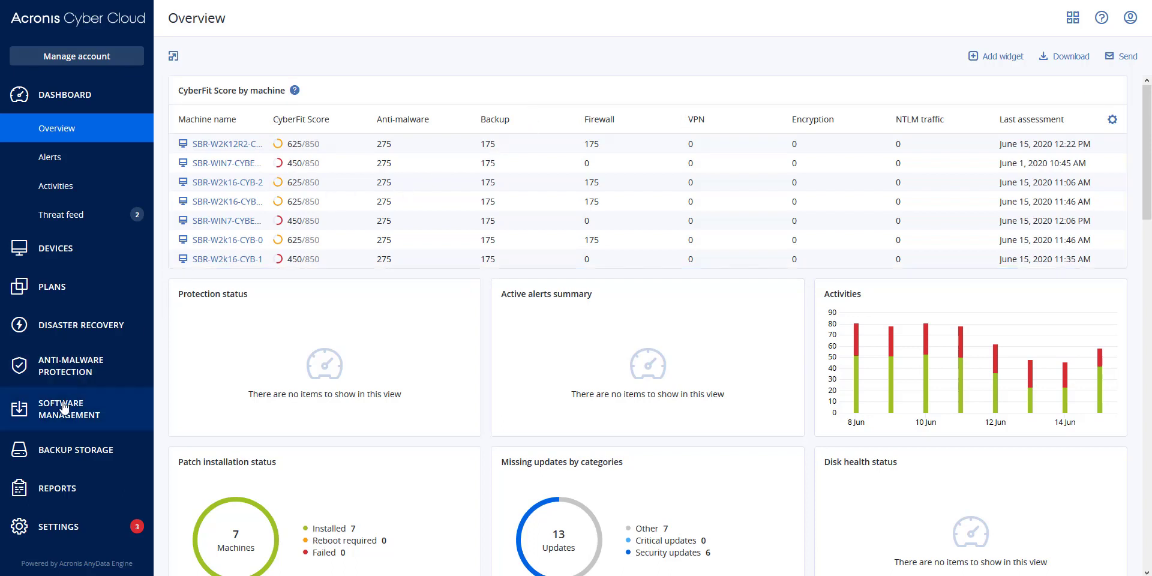
# - Go to Software Management to show the Patches list with eight patches
pyautogui.click(67, 408)
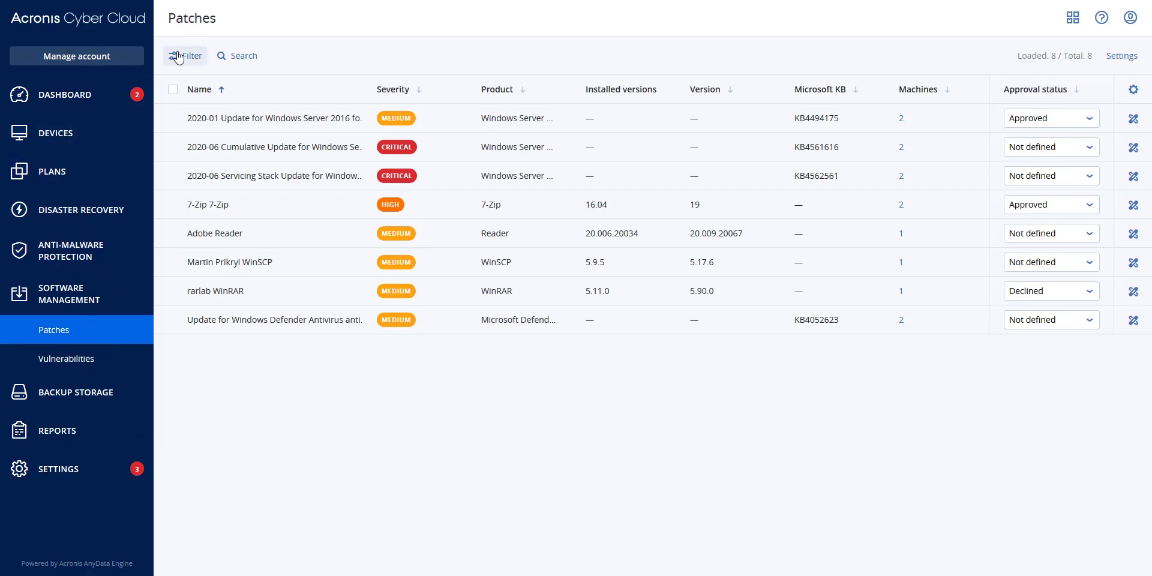
# - Filter the patches to High and Critical severity for Windows Server 2016
pyautogui.click(190, 55)
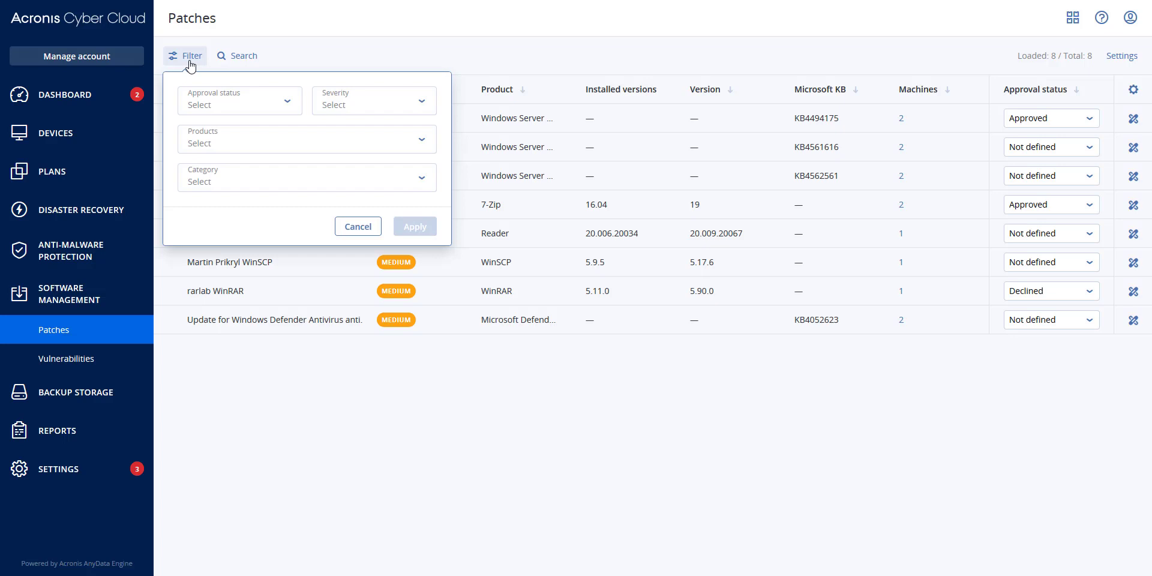
pyautogui.click(373, 101)
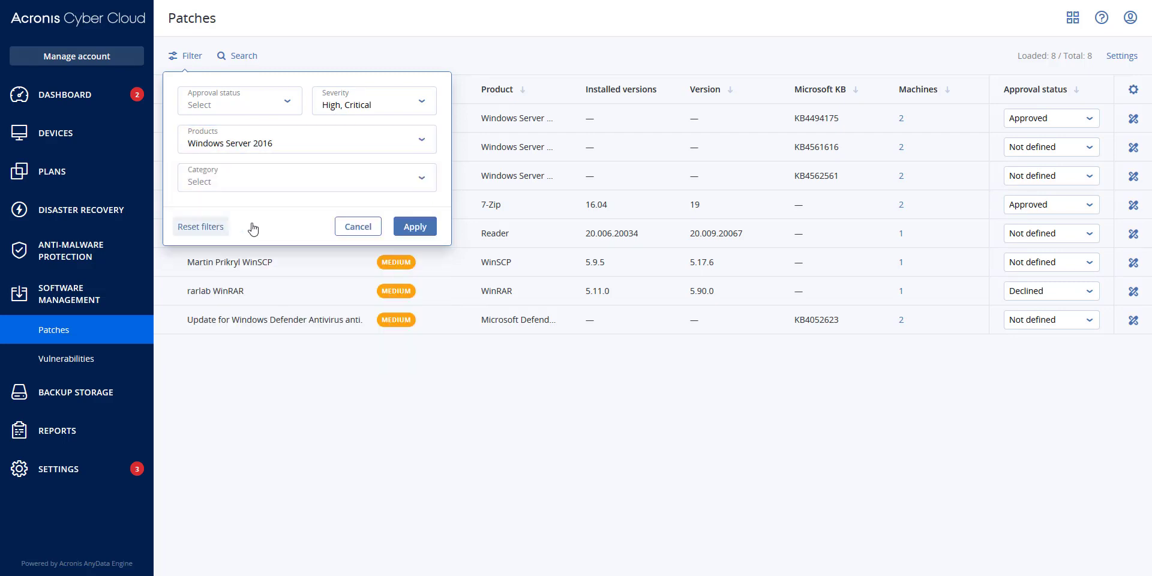
pyautogui.click(414, 226)
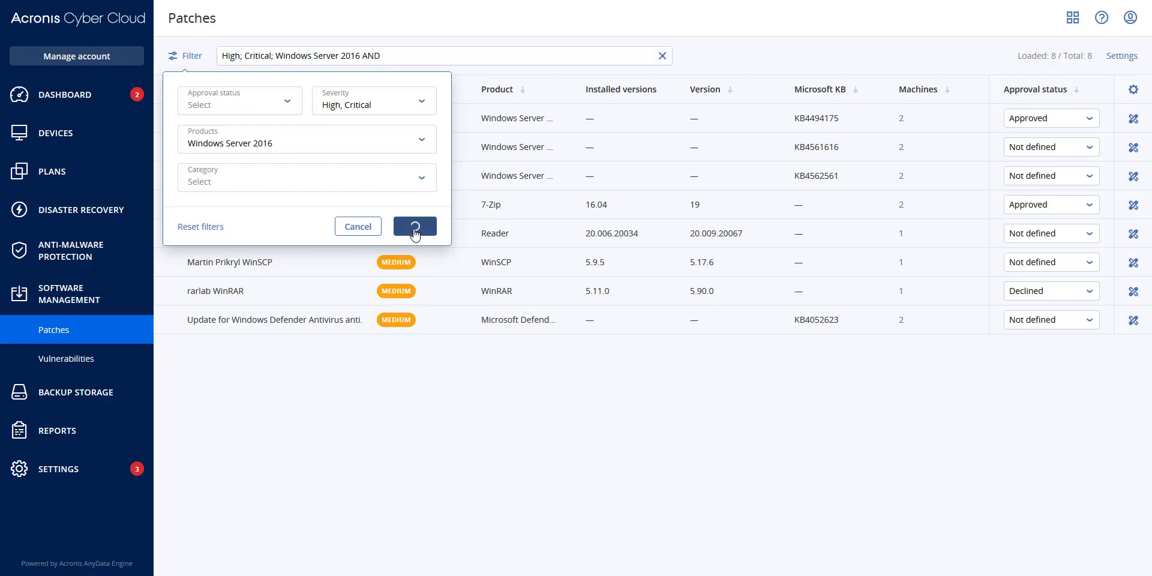
pyautogui.click(414, 226)
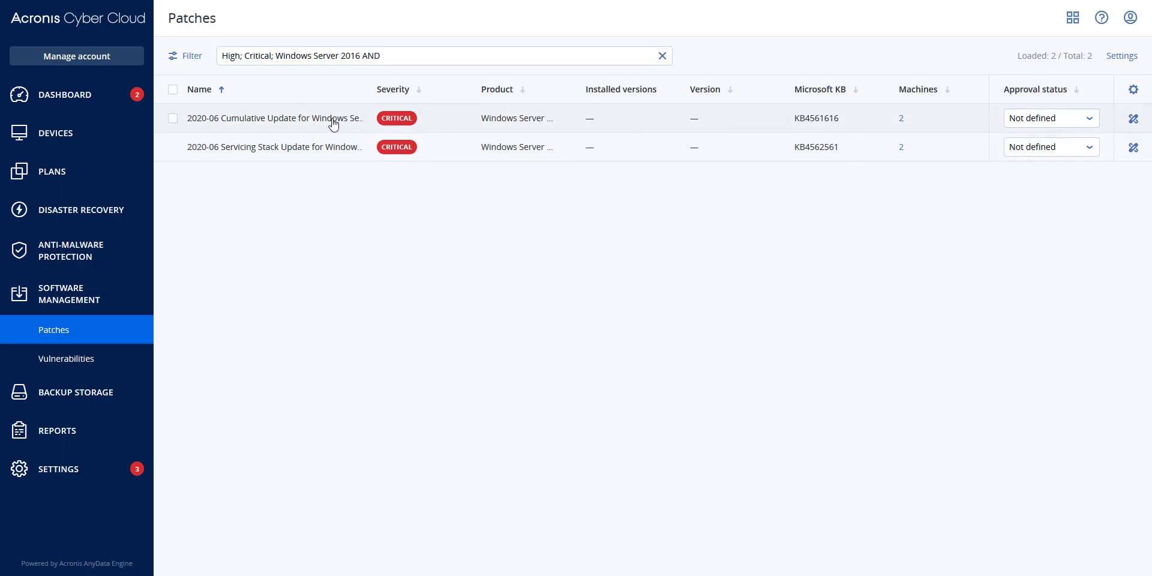
# - Review the cumulative update's details, then select all filtered critical patches
pyautogui.click(274, 119)
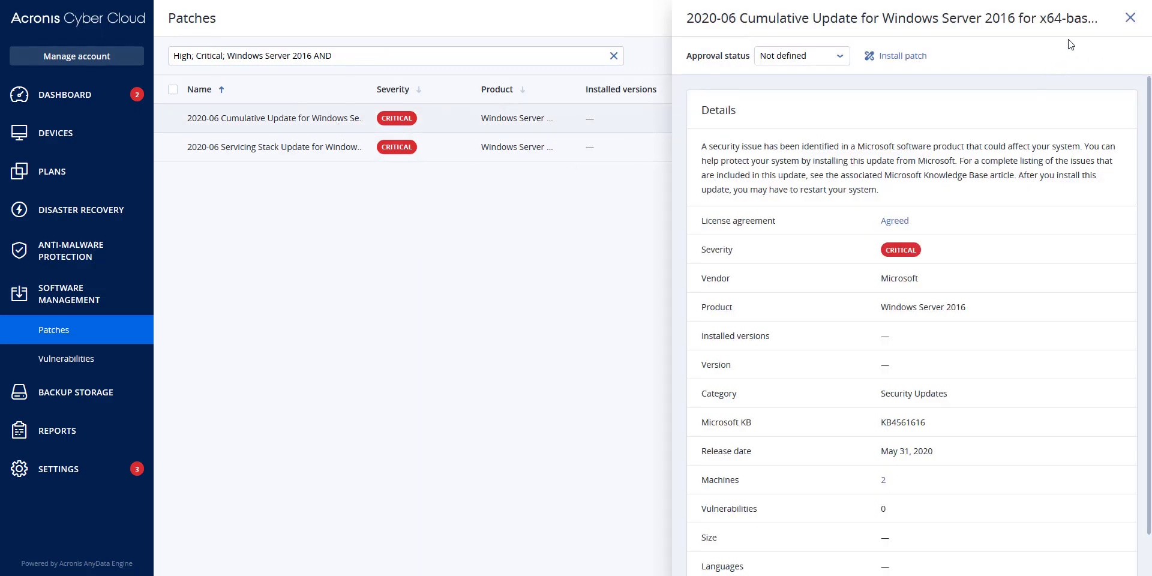
pyautogui.click(1130, 17)
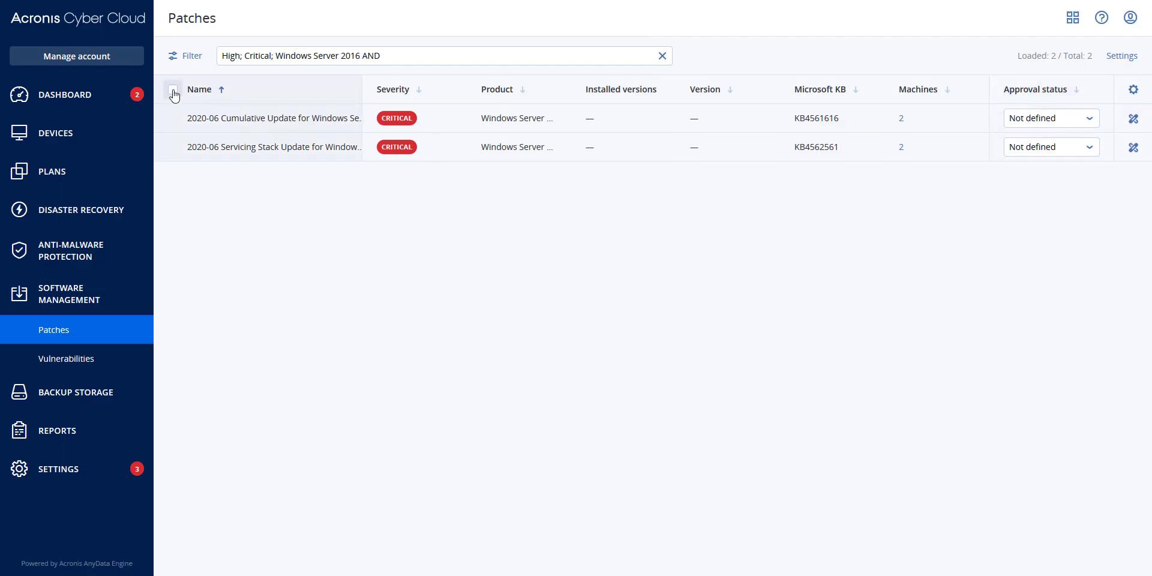
pyautogui.click(172, 89)
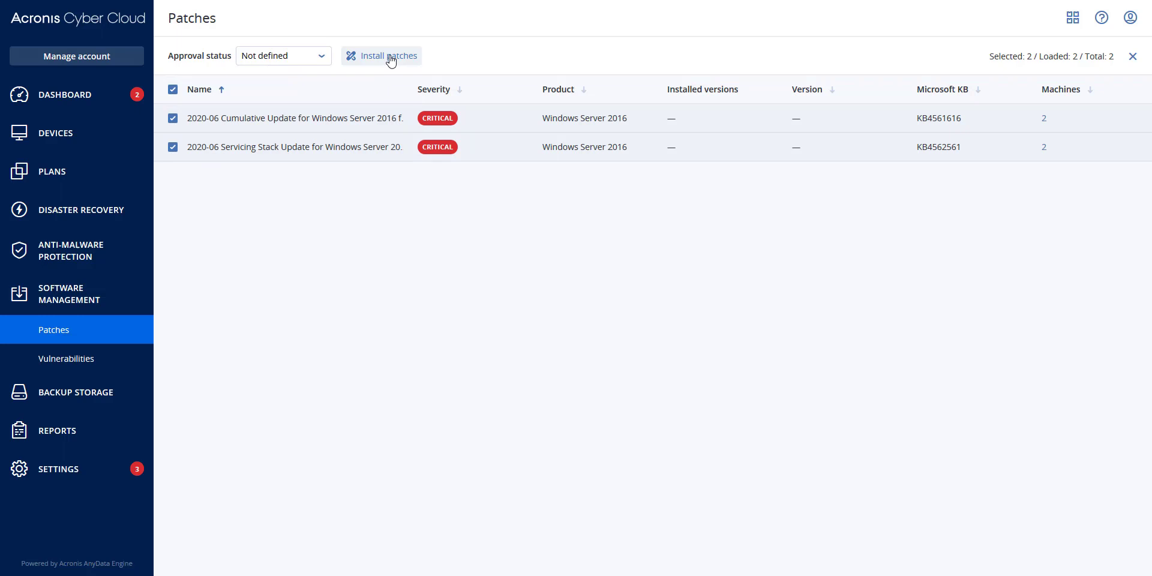
pyautogui.moveTo(388, 56)
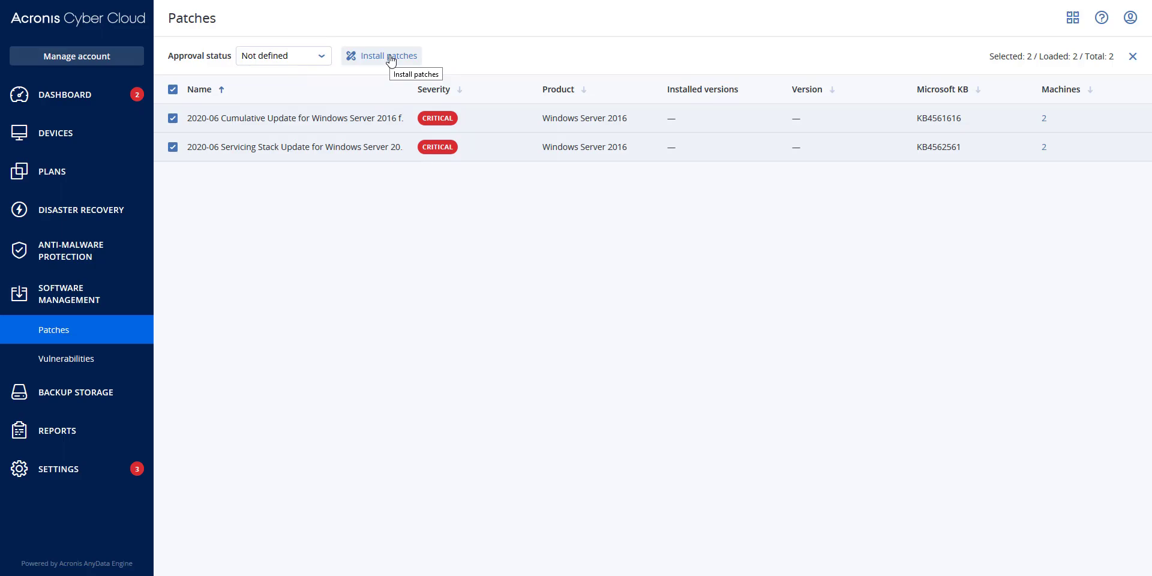
# - Start Install patches for the selection, targeting both Windows Server 2016 machines
pyautogui.click(382, 57)
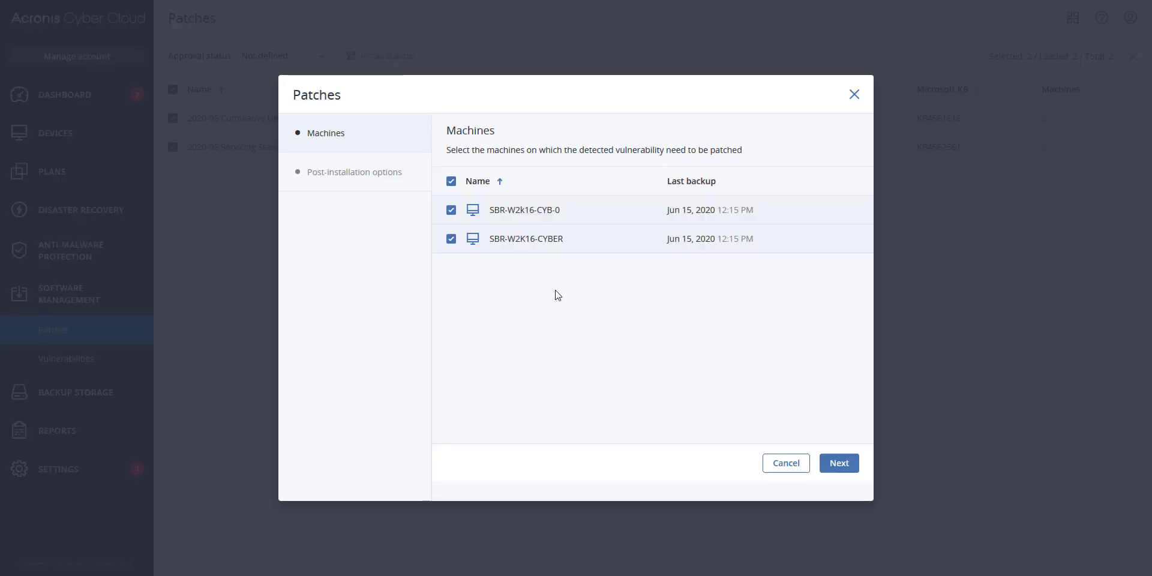
pyautogui.moveTo(644, 370)
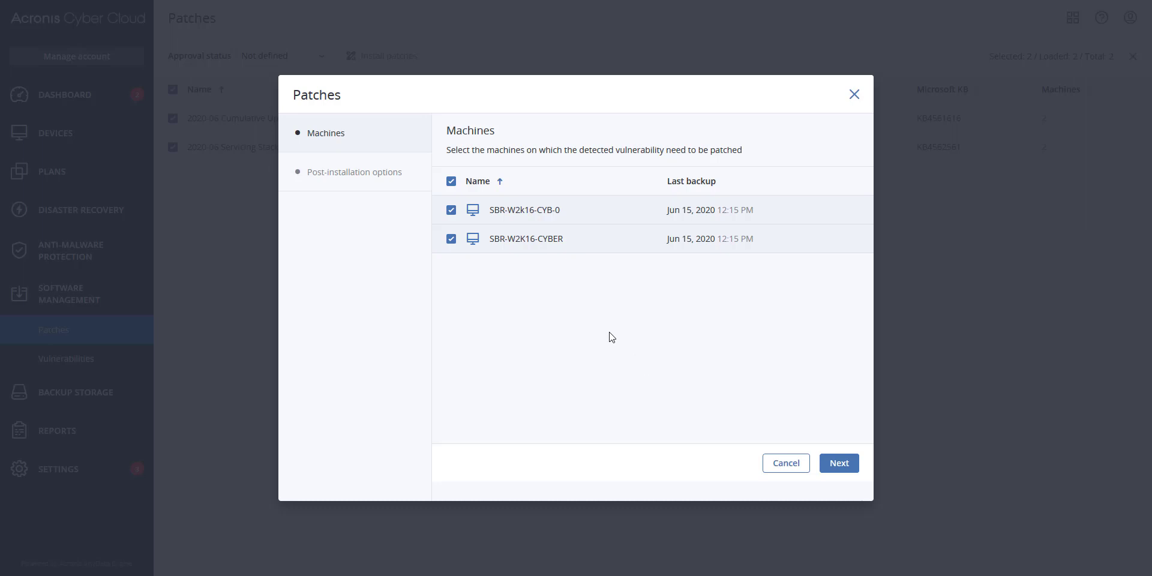
pyautogui.moveTo(679, 345)
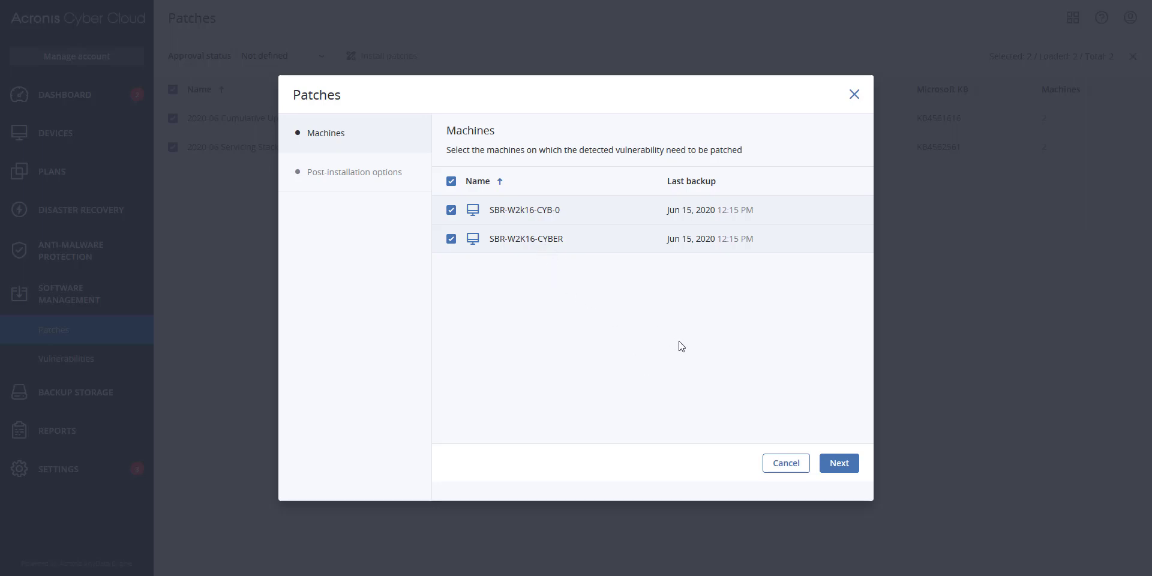
# - Set Reboot machines to Yes with a 90 min reboot delay in post-installation options
pyautogui.click(838, 463)
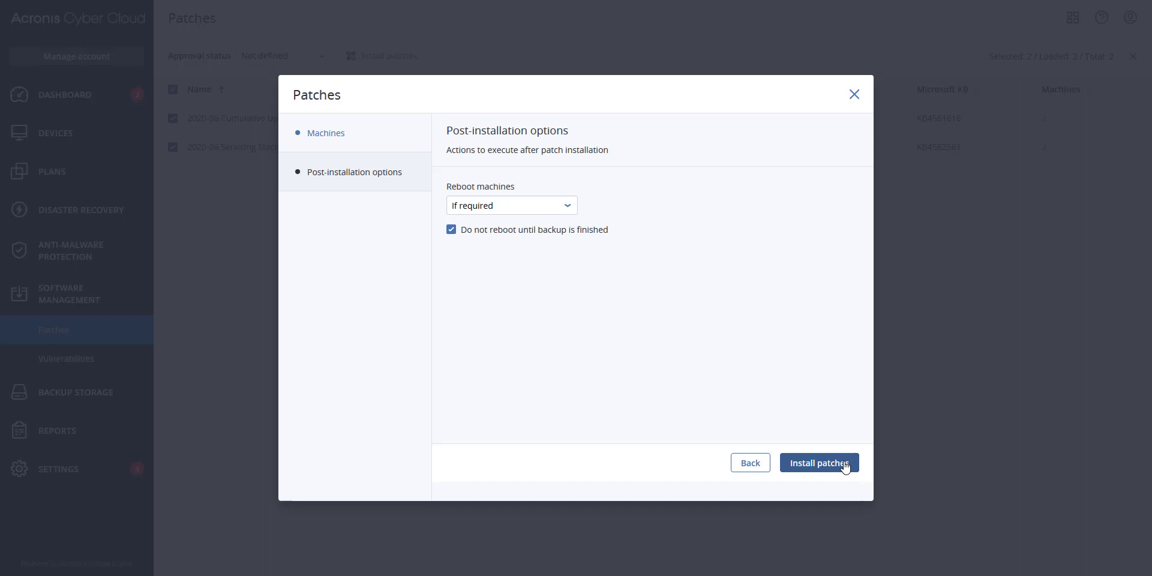
pyautogui.moveTo(558, 302)
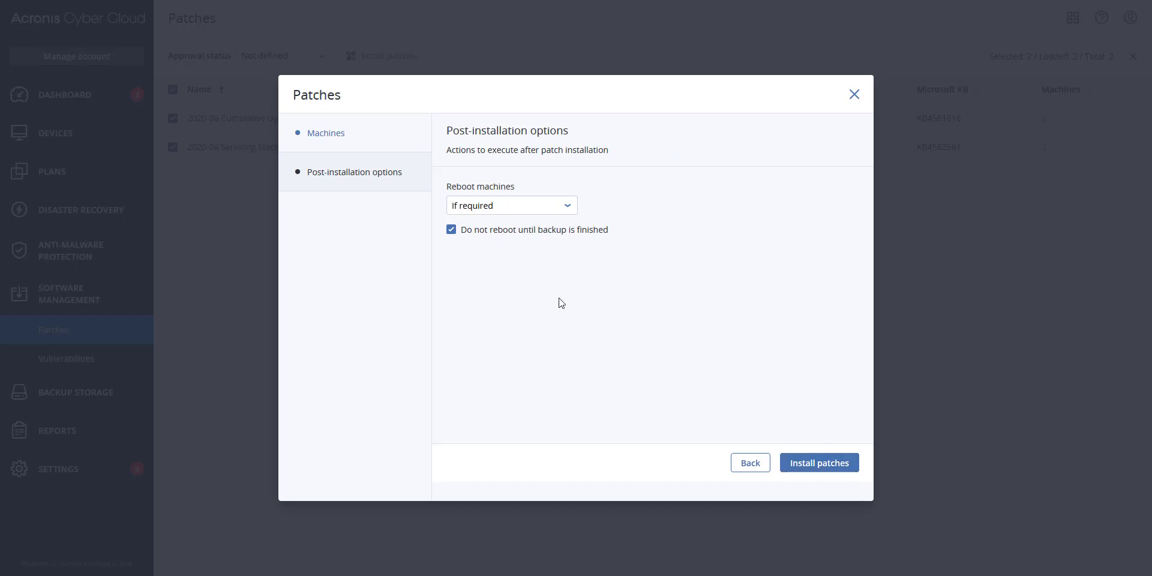
pyautogui.moveTo(511, 234)
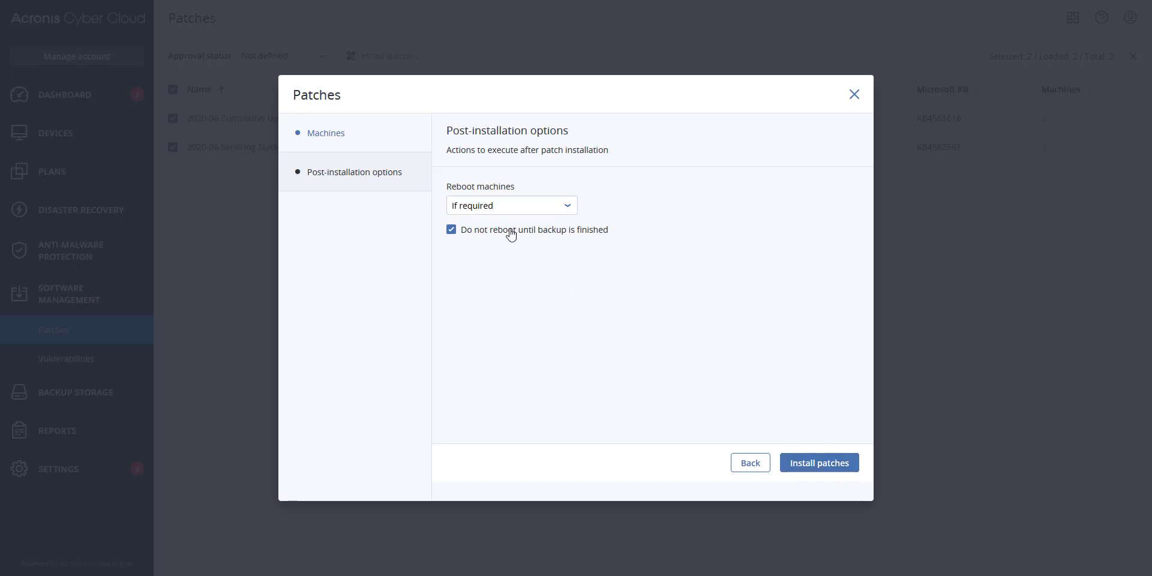
pyautogui.click(510, 205)
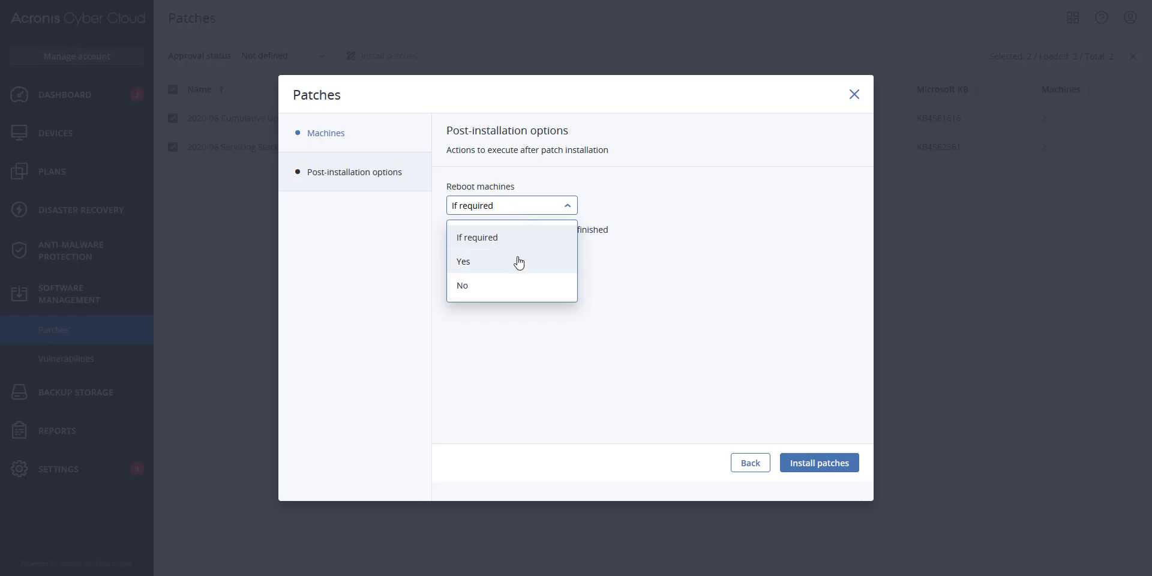
pyautogui.click(463, 262)
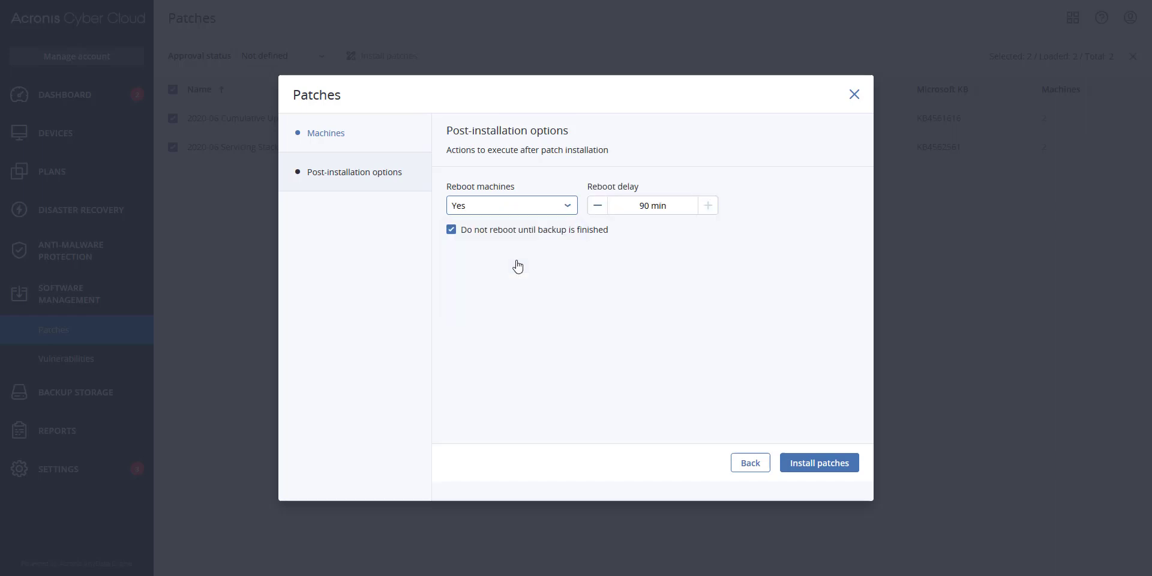
pyautogui.moveTo(528, 344)
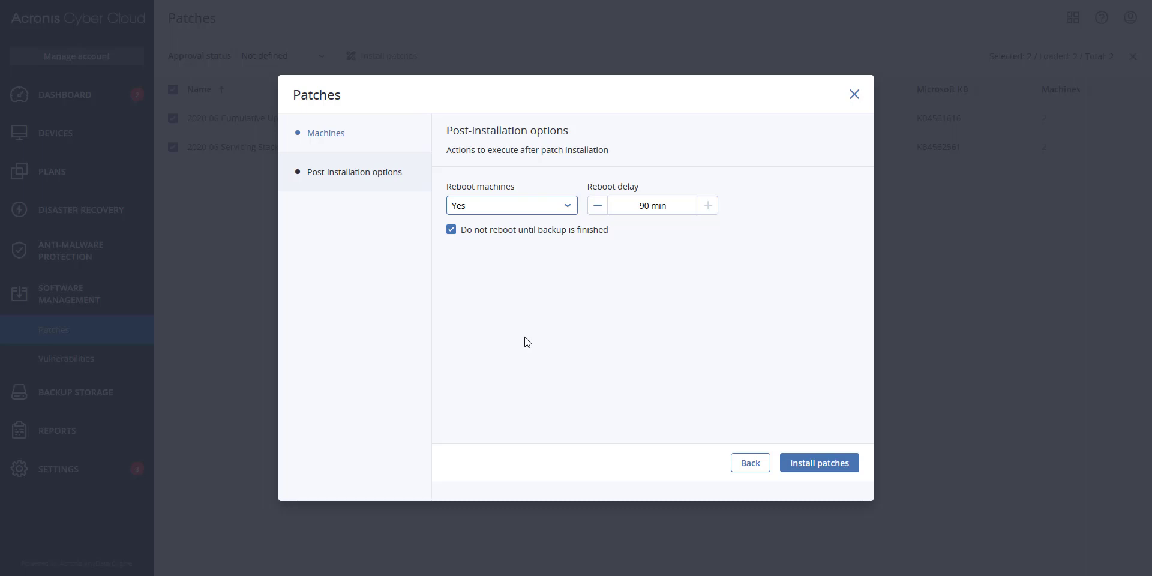
pyautogui.moveTo(477, 246)
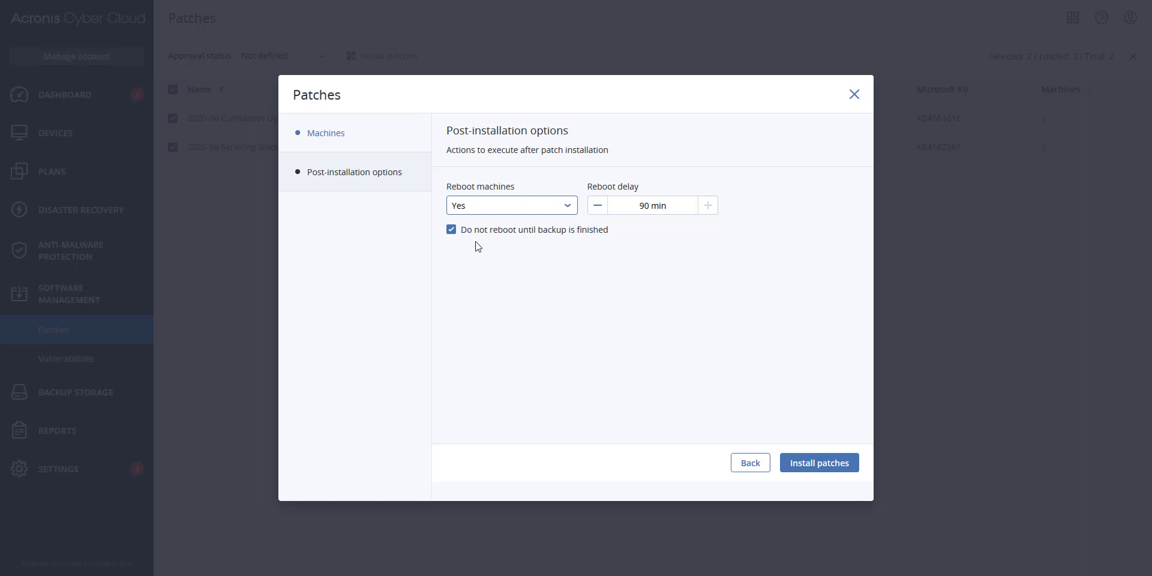
pyautogui.moveTo(482, 220)
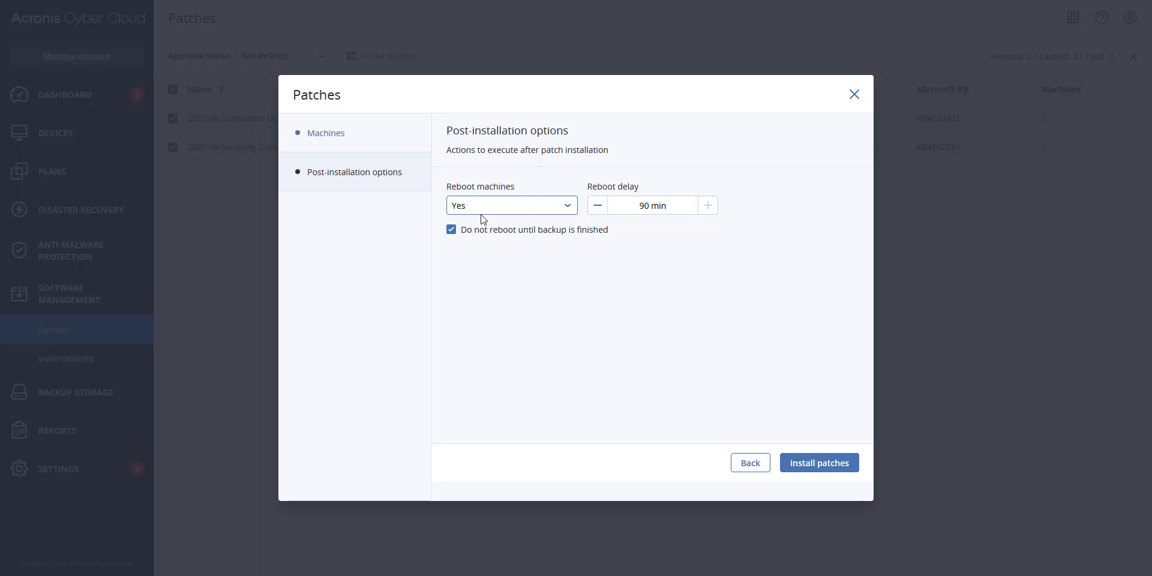
pyautogui.moveTo(735, 349)
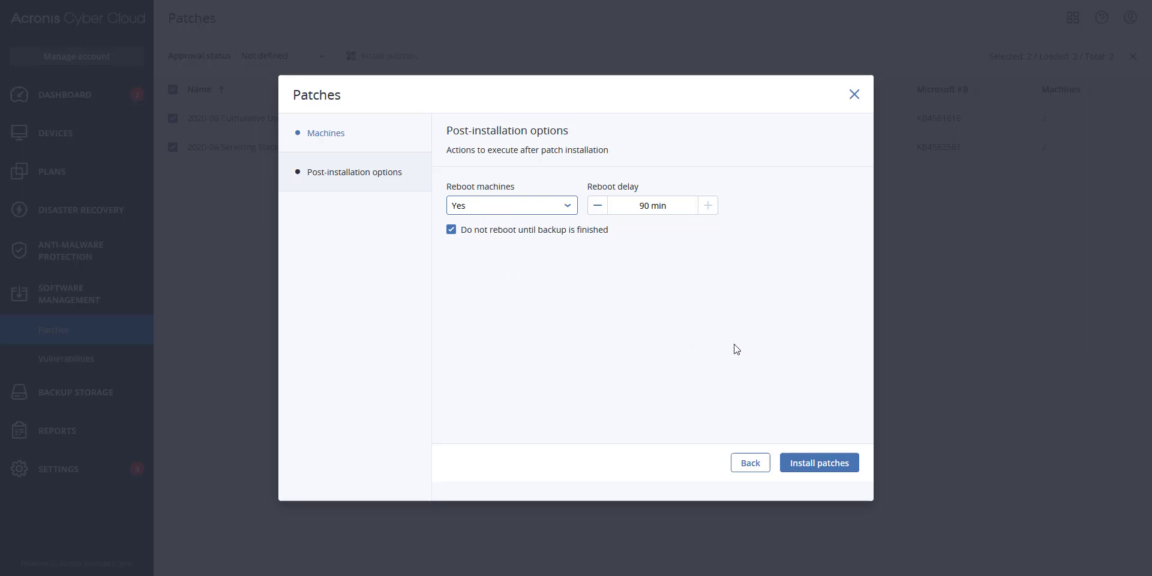
pyautogui.moveTo(740, 346)
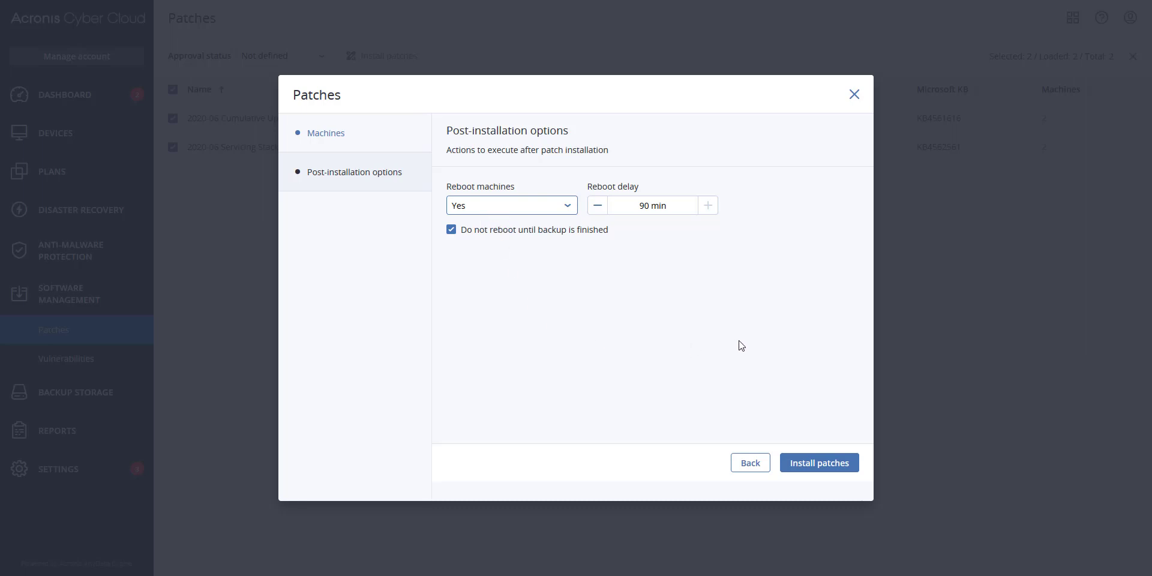
pyautogui.moveTo(1095, 378)
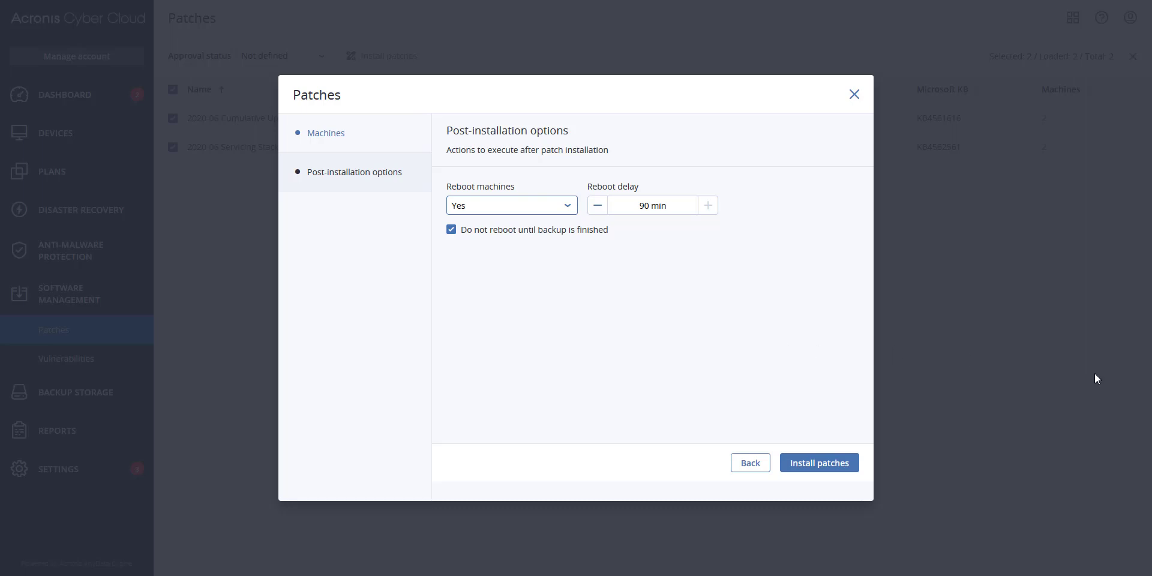